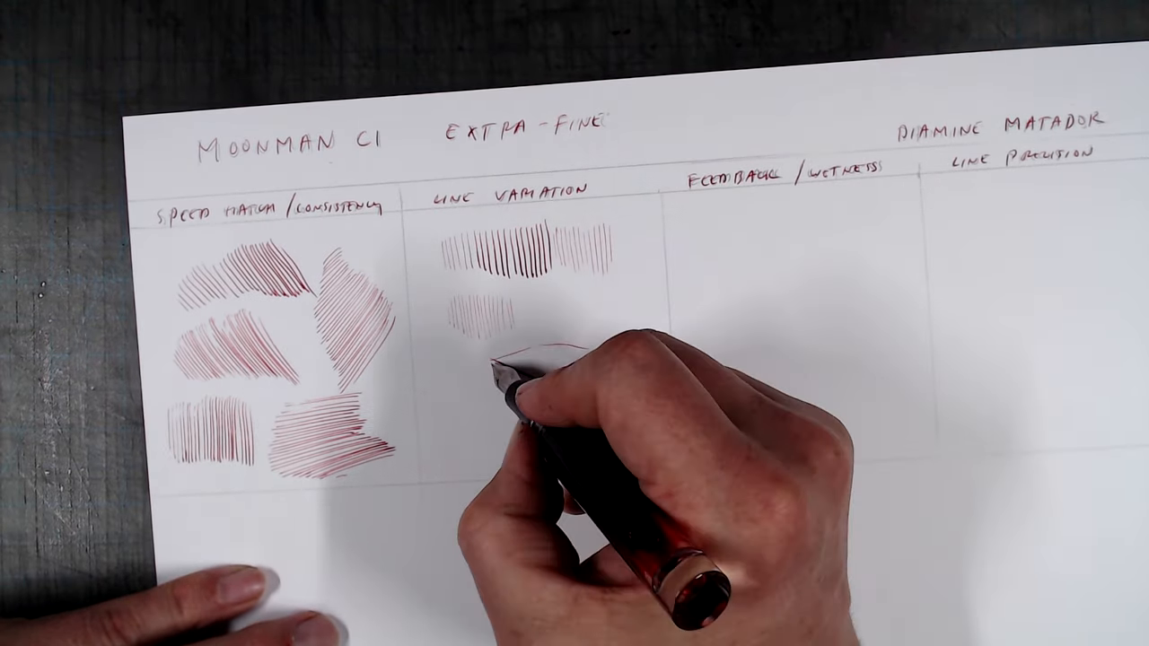
# Sketch a small red-brown cube outline beneath the Line Variation hatching samples
pyautogui.moveTo(502, 359); pyautogui.dragTo(583, 431)
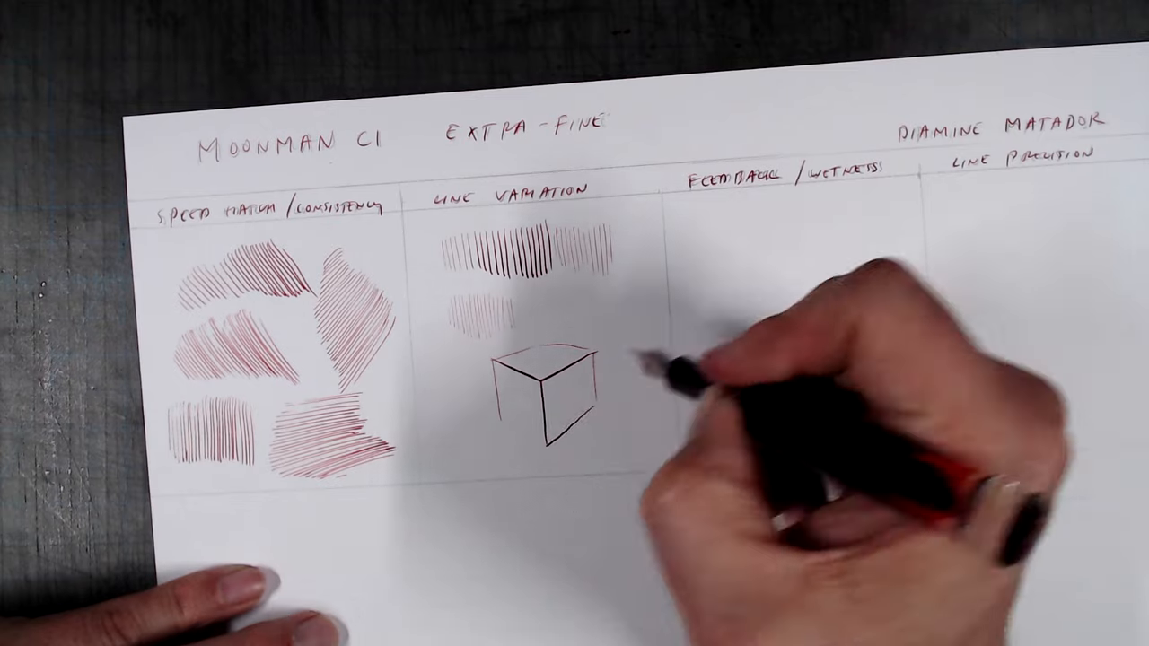